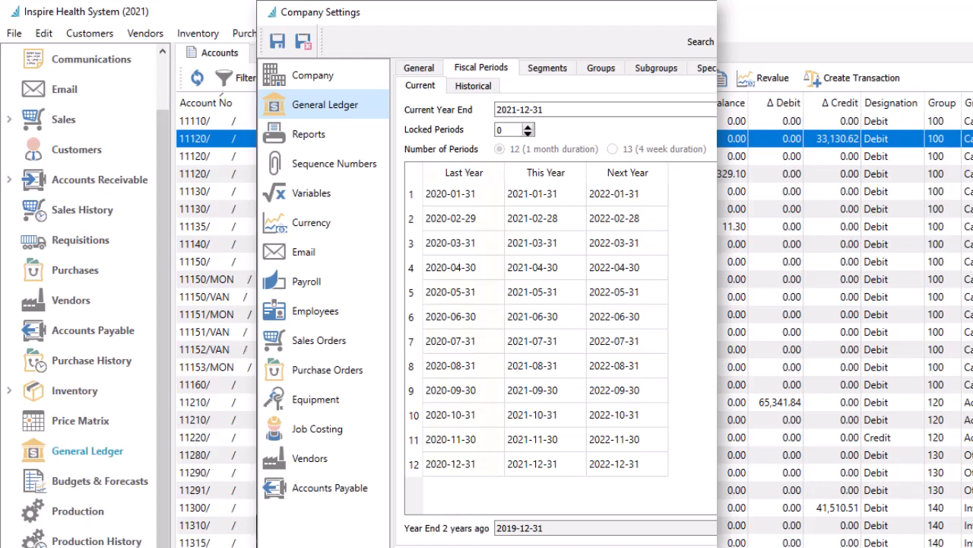
Attempt Tools > Year End and dismiss the error requiring login on December 31, 2020.
{"action": "left_click", "coordinate": [462, 172]}
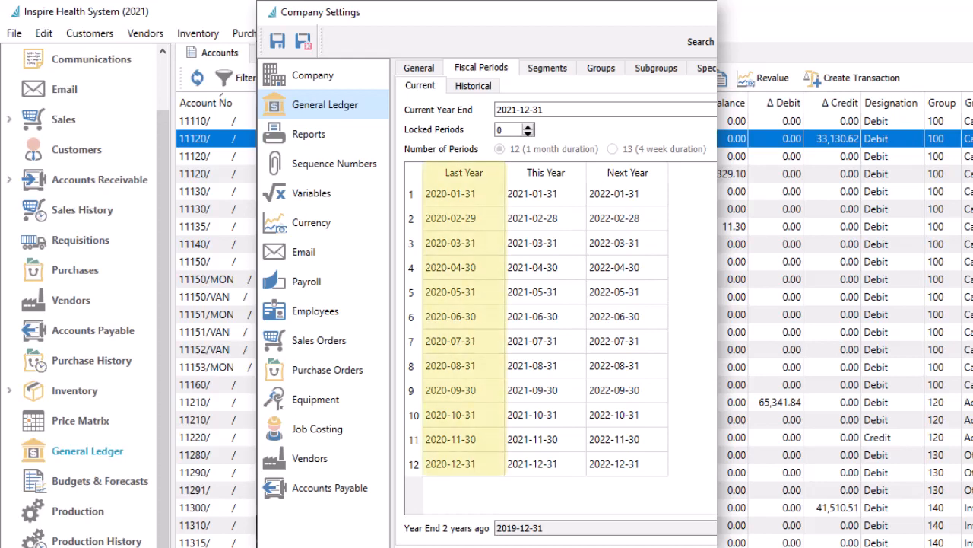
{"action": "left_click", "coordinate": [463, 172]}
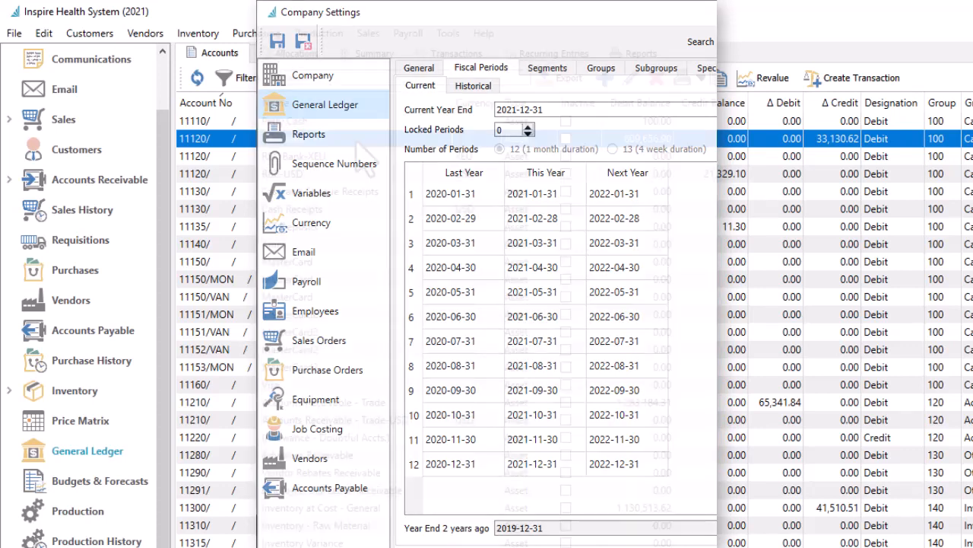
{"action": "left_click", "coordinate": [448, 32]}
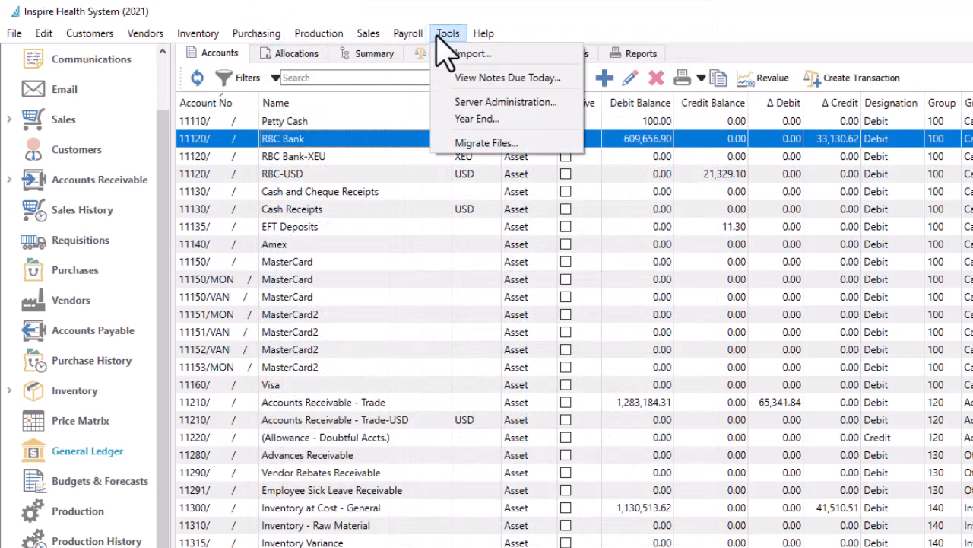
{"action": "mouse_move", "coordinate": [477, 118]}
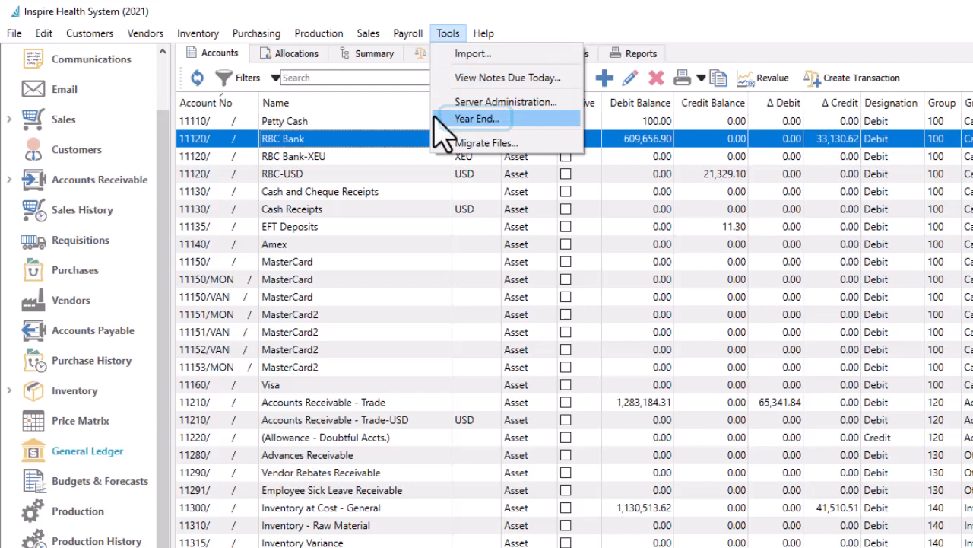
{"action": "mouse_move", "coordinate": [477, 117]}
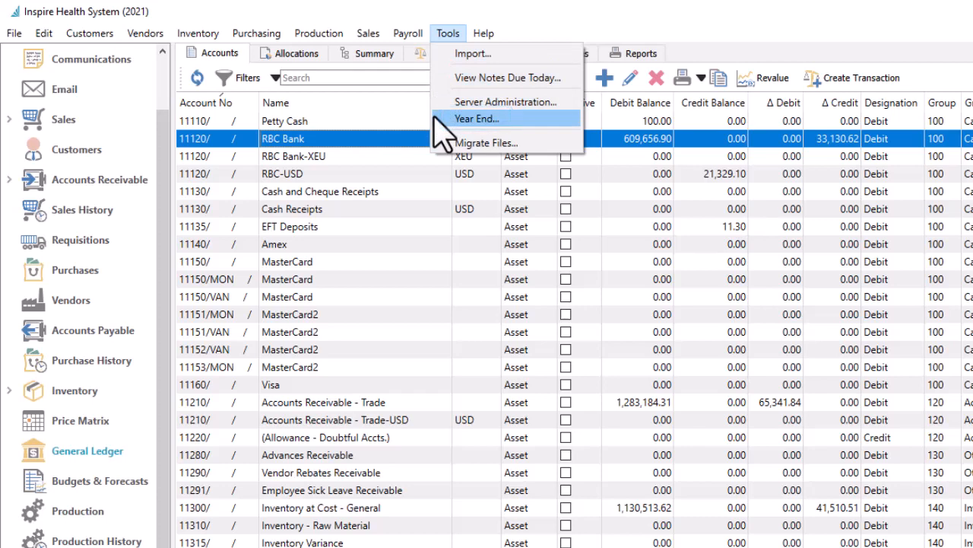
{"action": "left_click", "coordinate": [476, 118]}
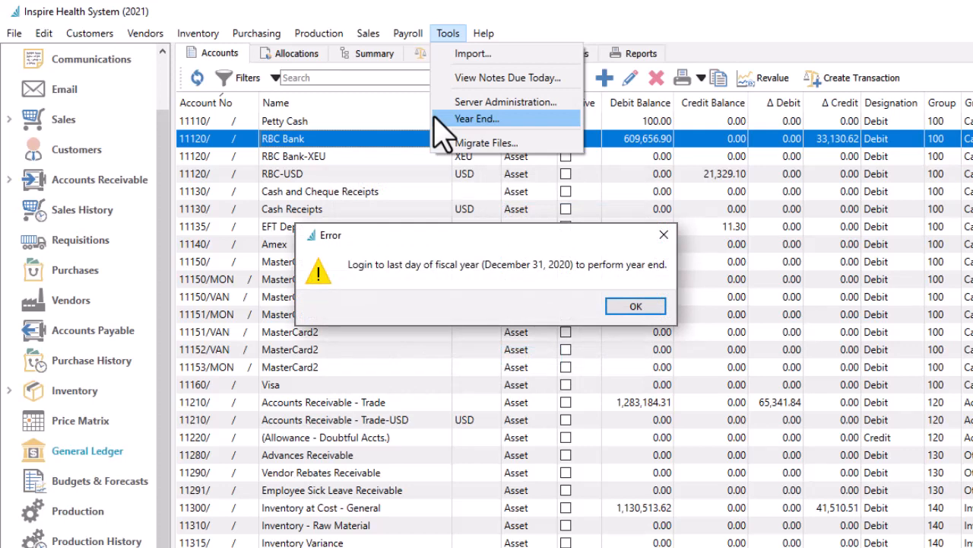
{"action": "left_click", "coordinate": [635, 305]}
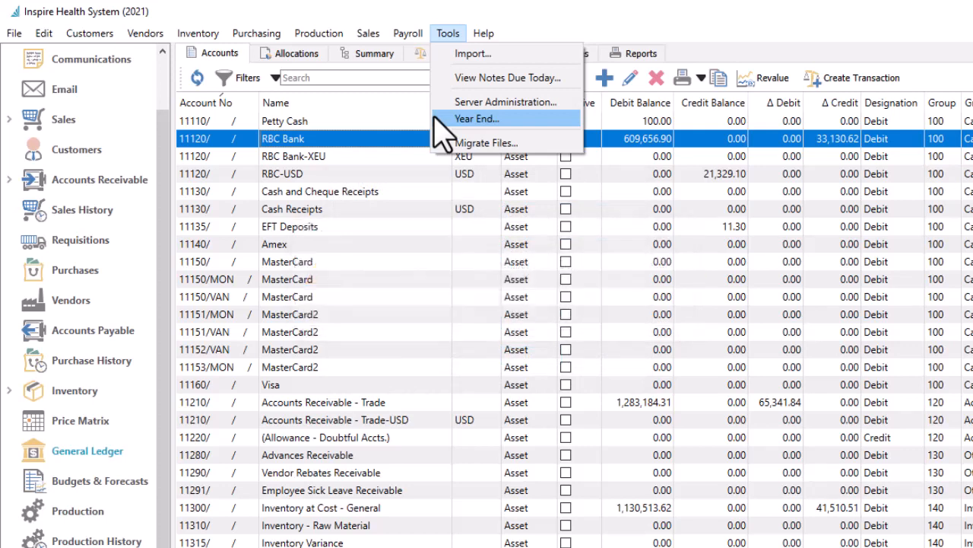
Tick all five Year End 2020 checklist confirmations and proceed with closing.
{"action": "left_click", "coordinate": [477, 118]}
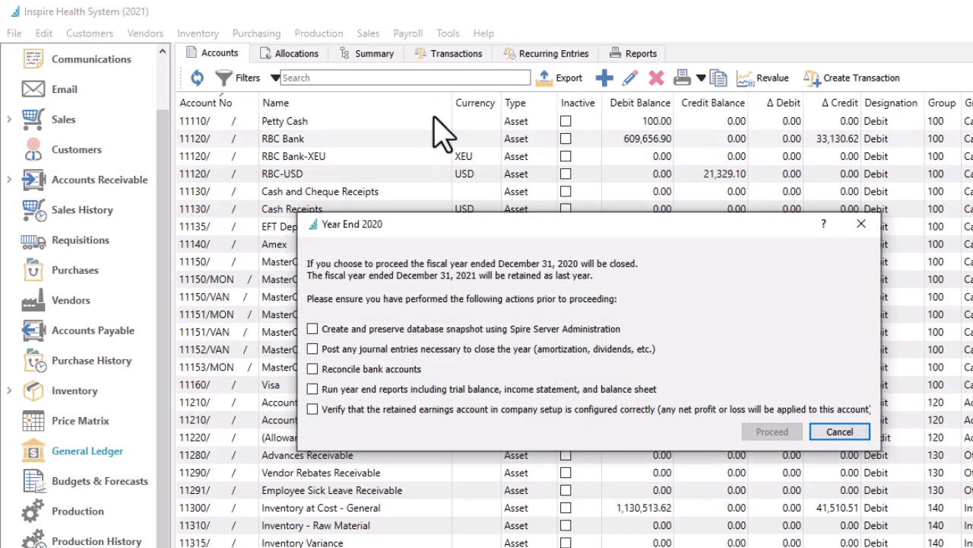
{"action": "left_click", "coordinate": [312, 329]}
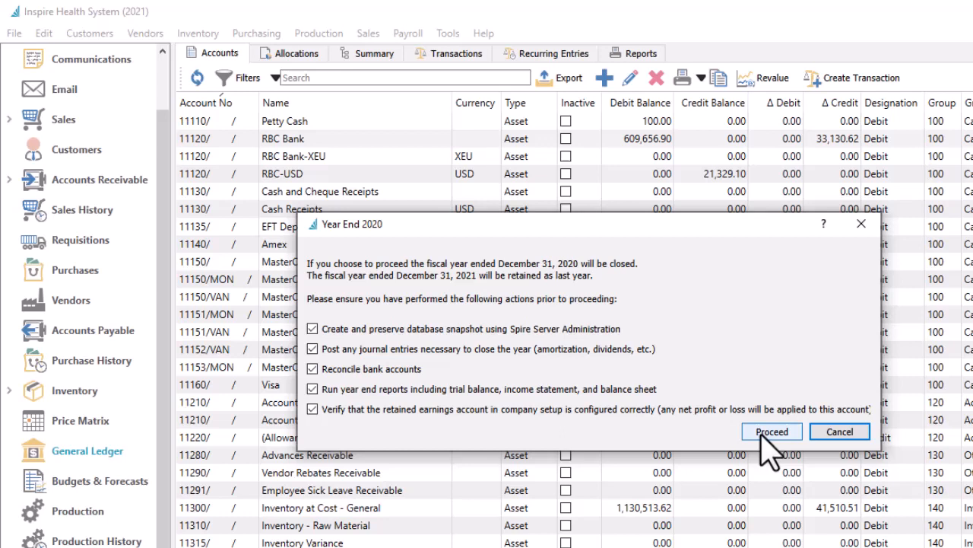
{"action": "left_click", "coordinate": [771, 431]}
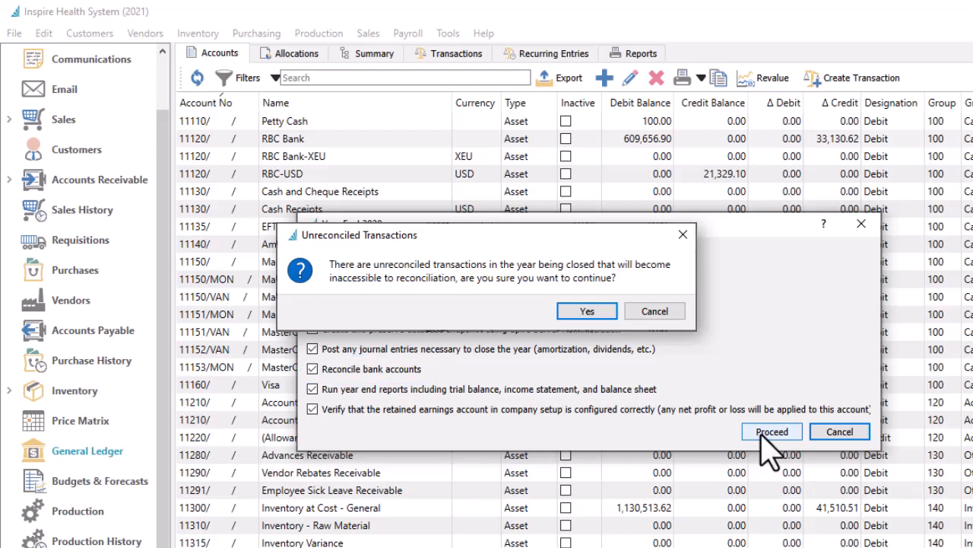
Accept the unreconciled transactions warning and acknowledge the successful year end, making 2022 current.
{"action": "left_click", "coordinate": [586, 310]}
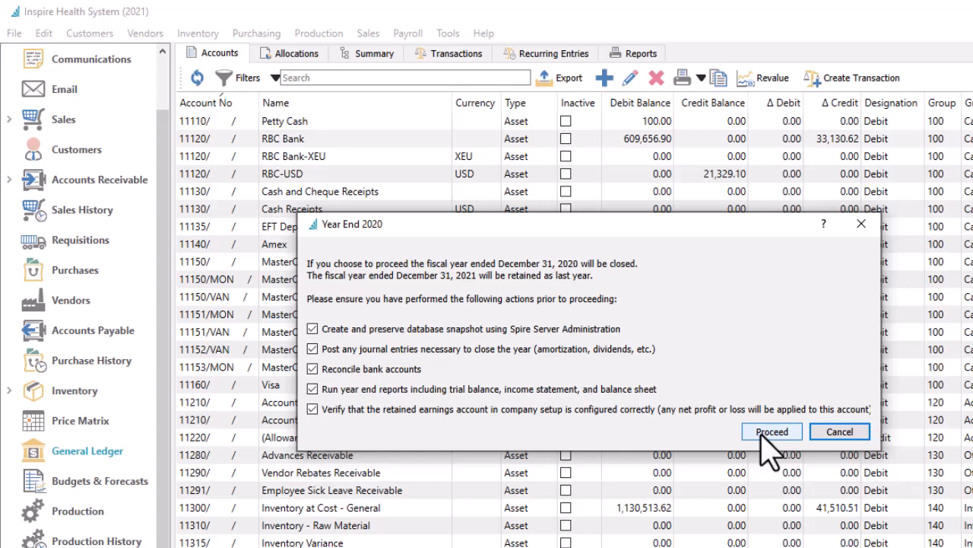
{"action": "left_click", "coordinate": [771, 431]}
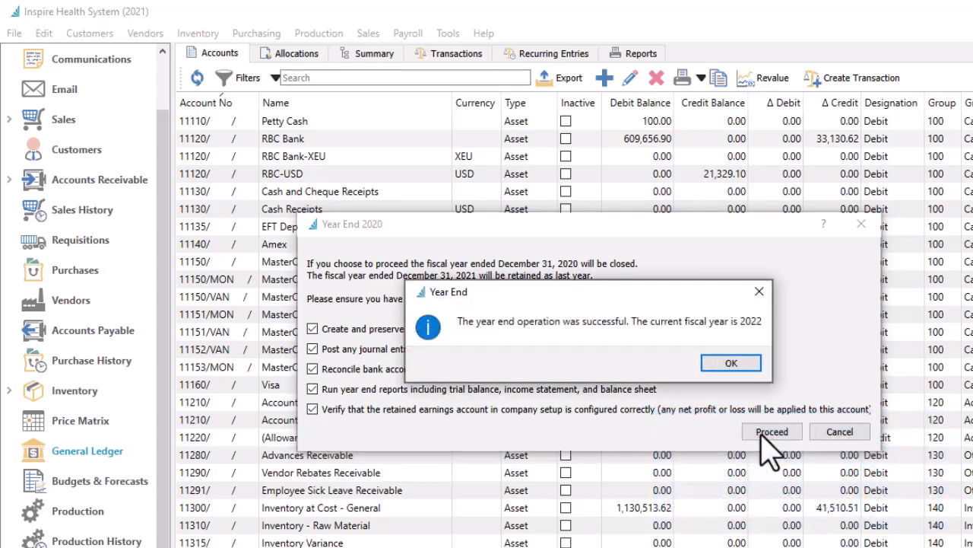
{"action": "left_click", "coordinate": [730, 362]}
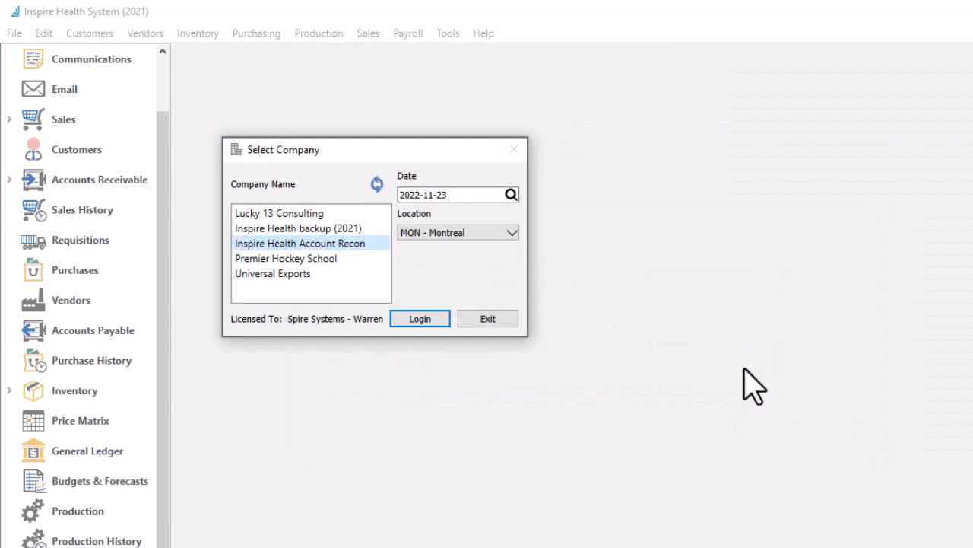
Log back in and view the General Ledger fiscal periods: 2021, 2022, 2023.
{"action": "left_click", "coordinate": [420, 318]}
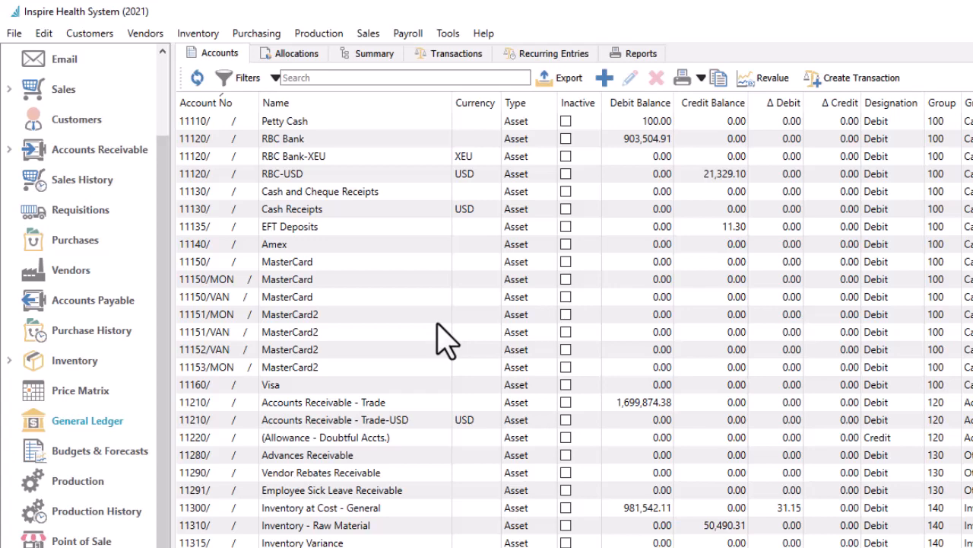
{"action": "left_click", "coordinate": [44, 33]}
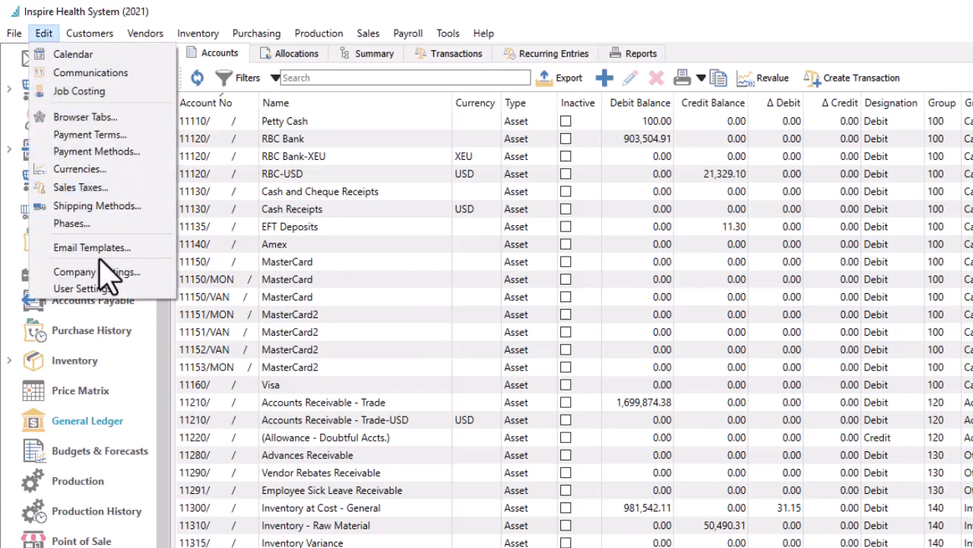
{"action": "left_click", "coordinate": [97, 271]}
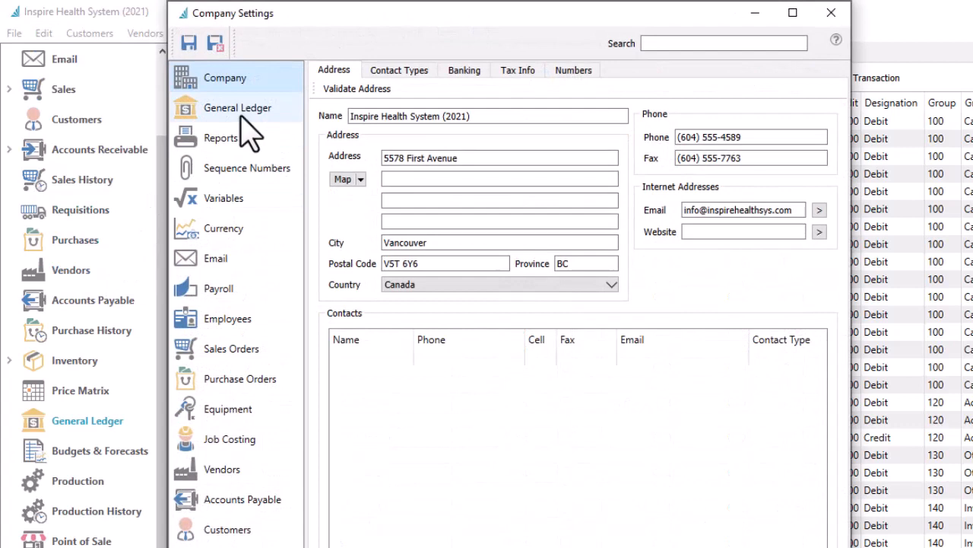
{"action": "left_click", "coordinate": [237, 107]}
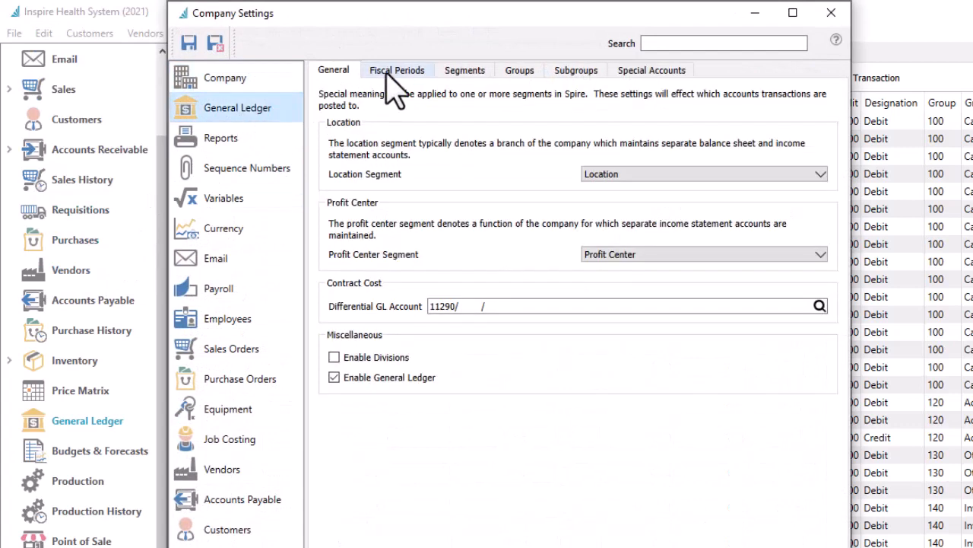
{"action": "left_click", "coordinate": [396, 70]}
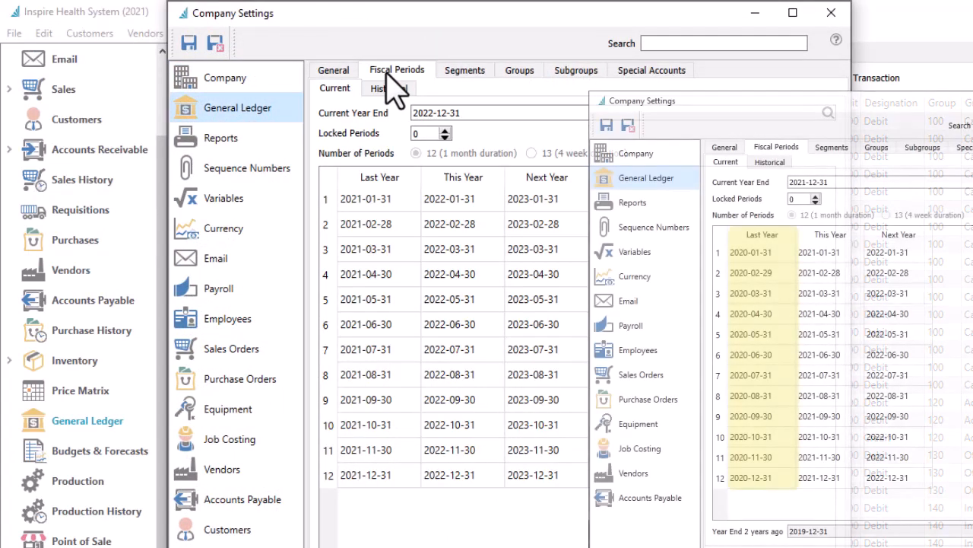